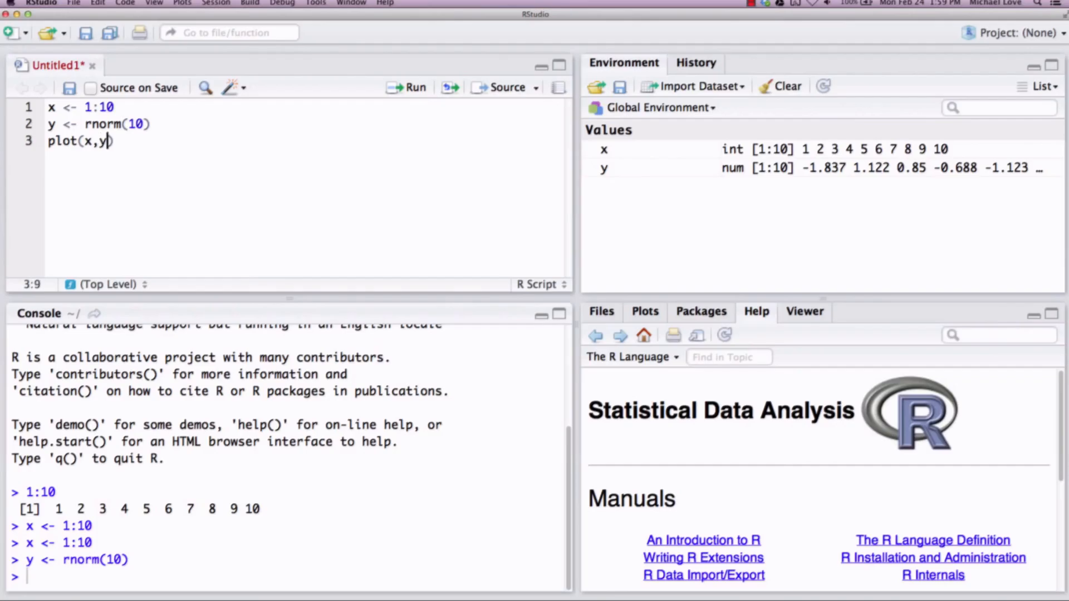
Run plot(x,y) to draw the scatterplot of the ten random y values against x = 1:10.
left_click(404, 88)
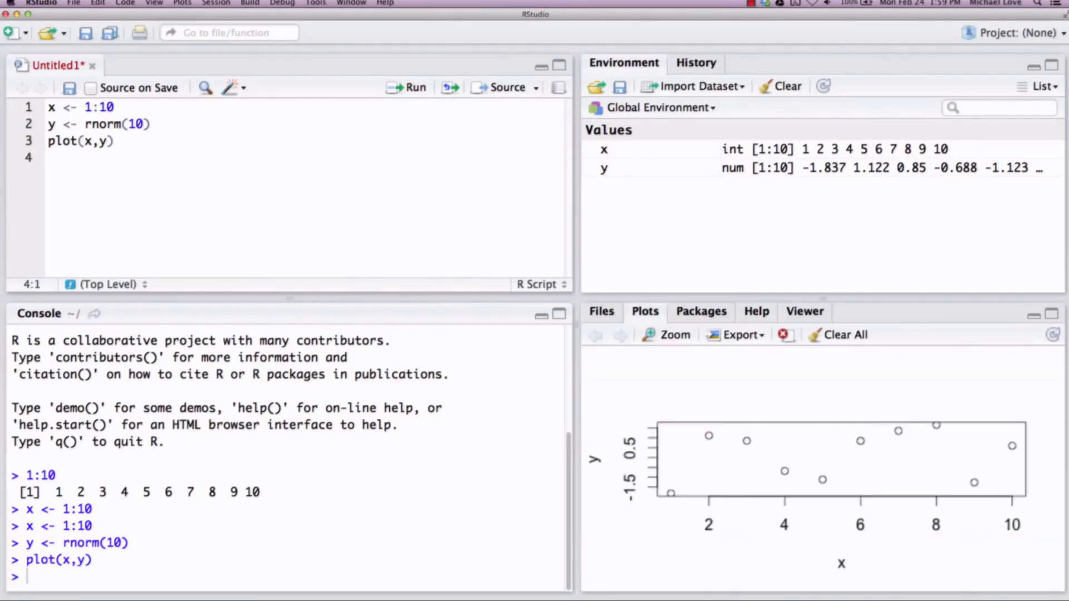
mouse_move(256, 237)
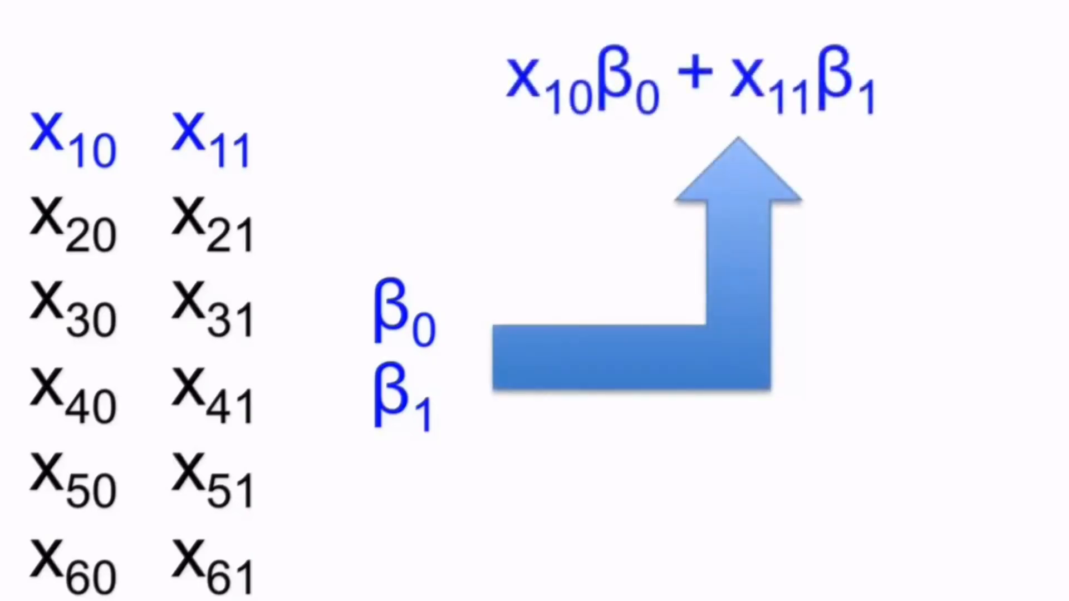
Advance the slideshow to the 'SVA fits this model' slide.
key("Right")
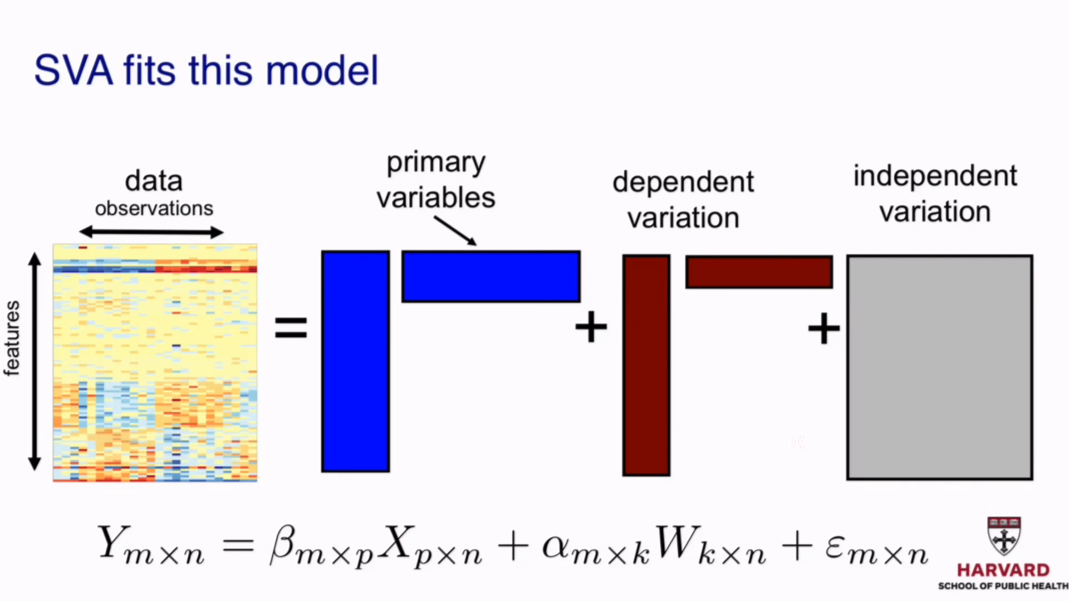